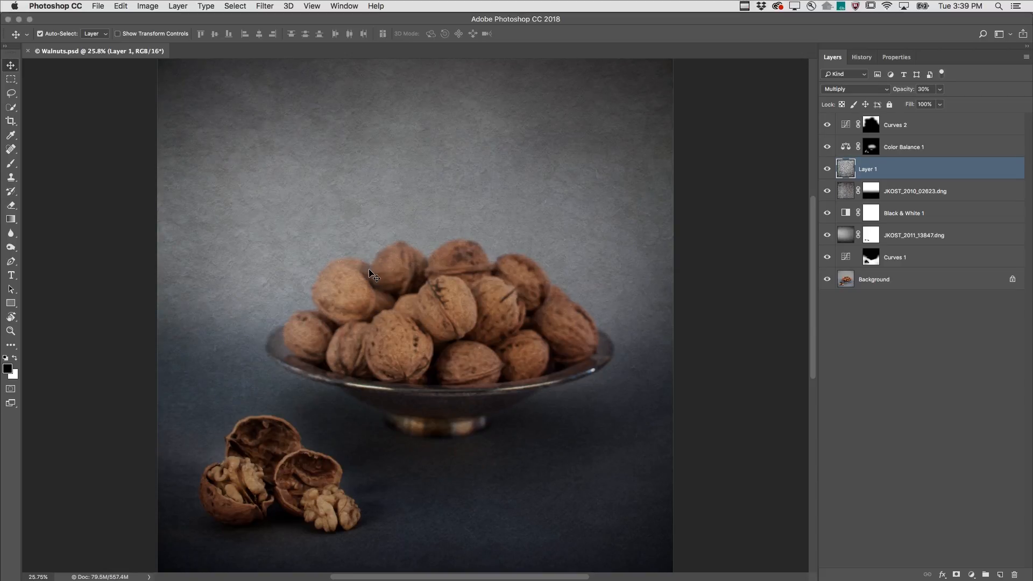
Show the Navigator panel with an overview of the whole walnuts still life
click(343, 7)
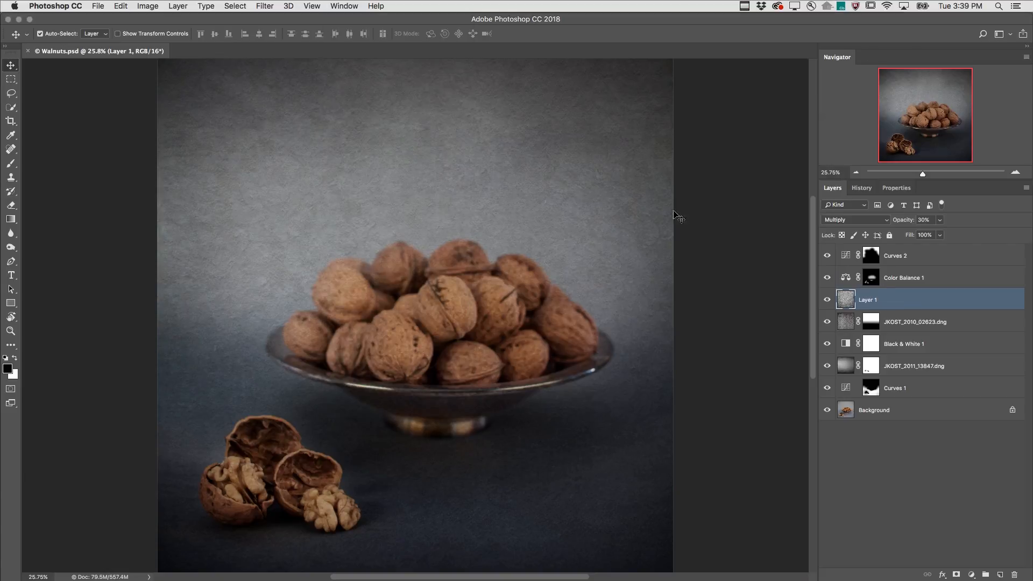
Magnify to about 72% via the Navigator and frame the two cracked walnuts at bottom left
triple_click(832, 172)
text(50)
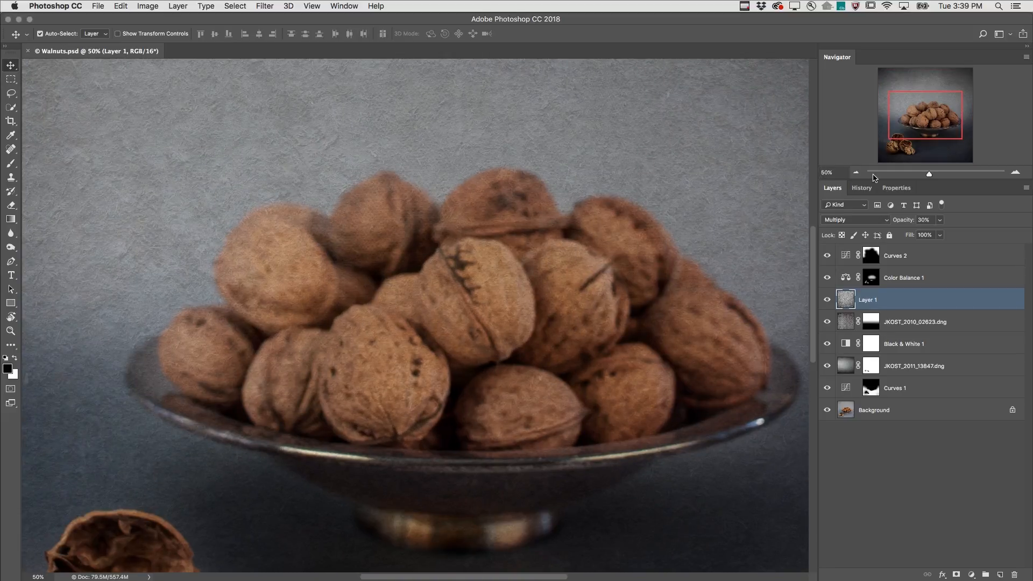
drag(928, 174, 958, 174)
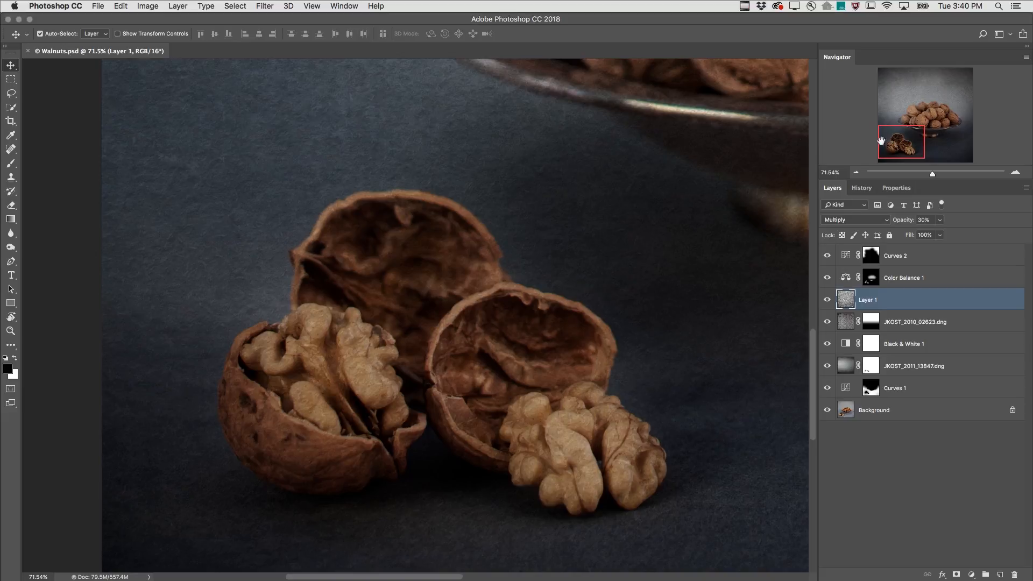
Create a second Walnuts.psd window and arrange both windows 2-up Vertical, side by side
click(343, 6)
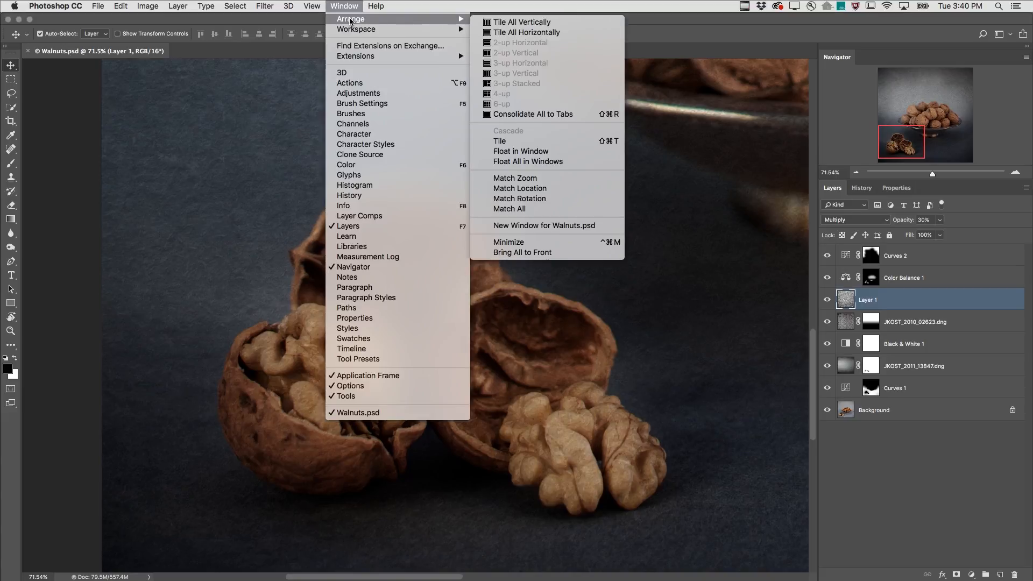
mouse_move(520, 189)
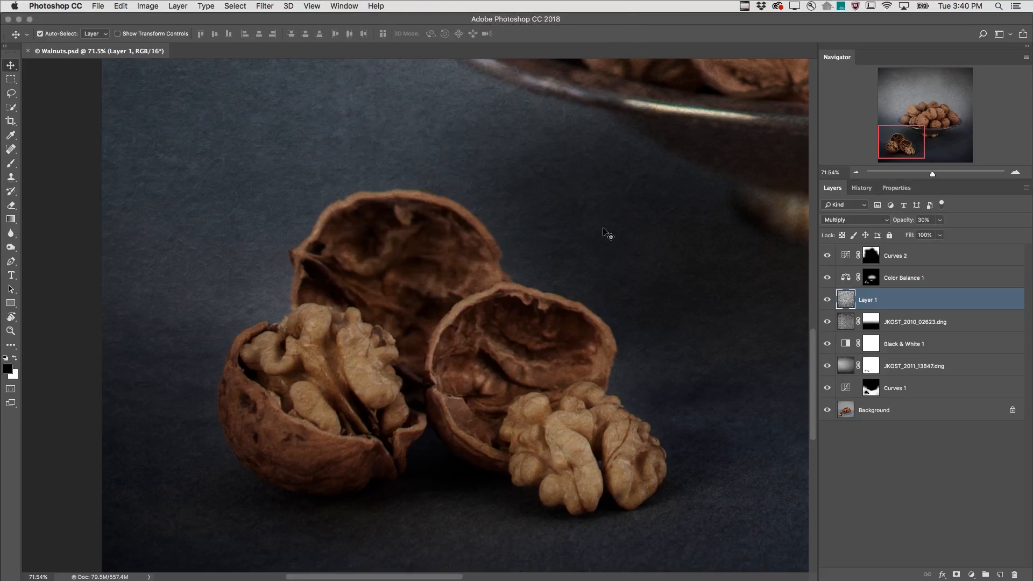
click(344, 7)
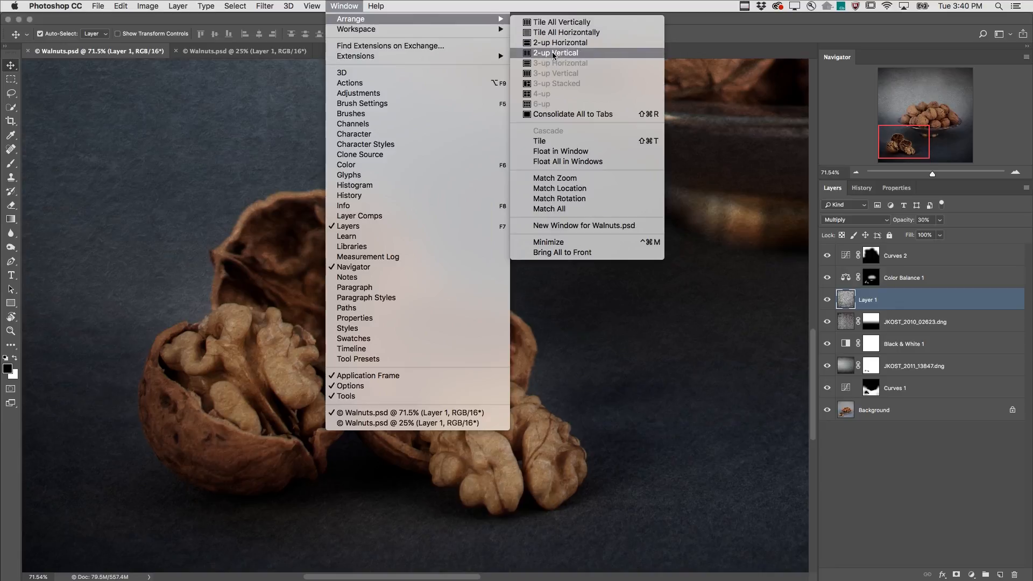
click(555, 53)
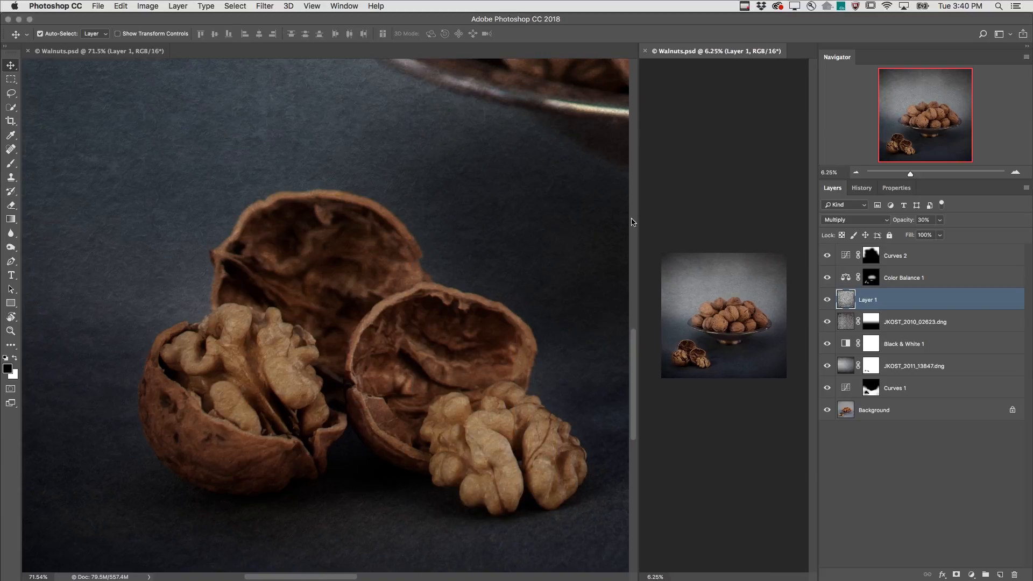
mouse_move(349, 280)
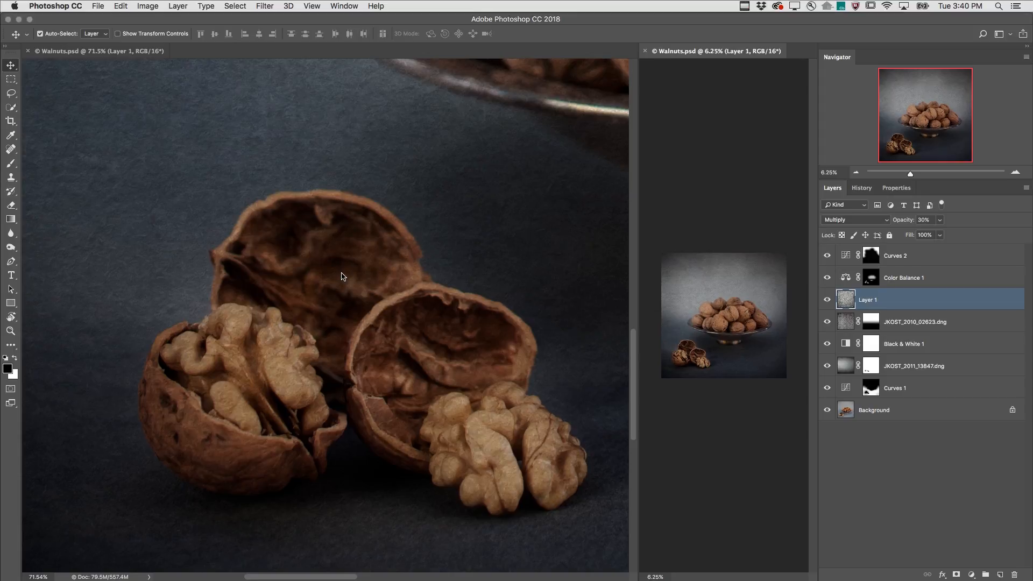
mouse_move(298, 302)
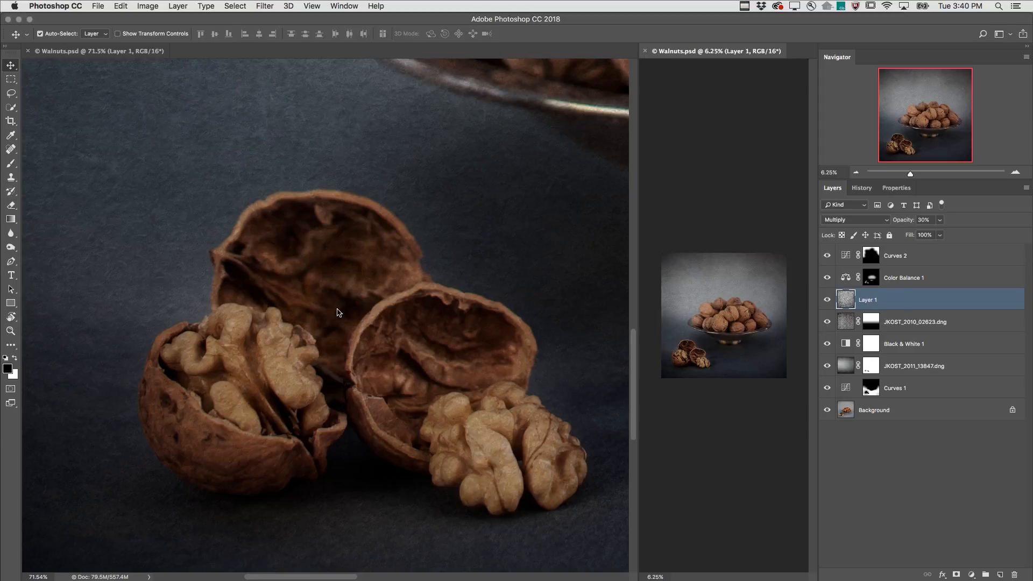
mouse_move(736, 326)
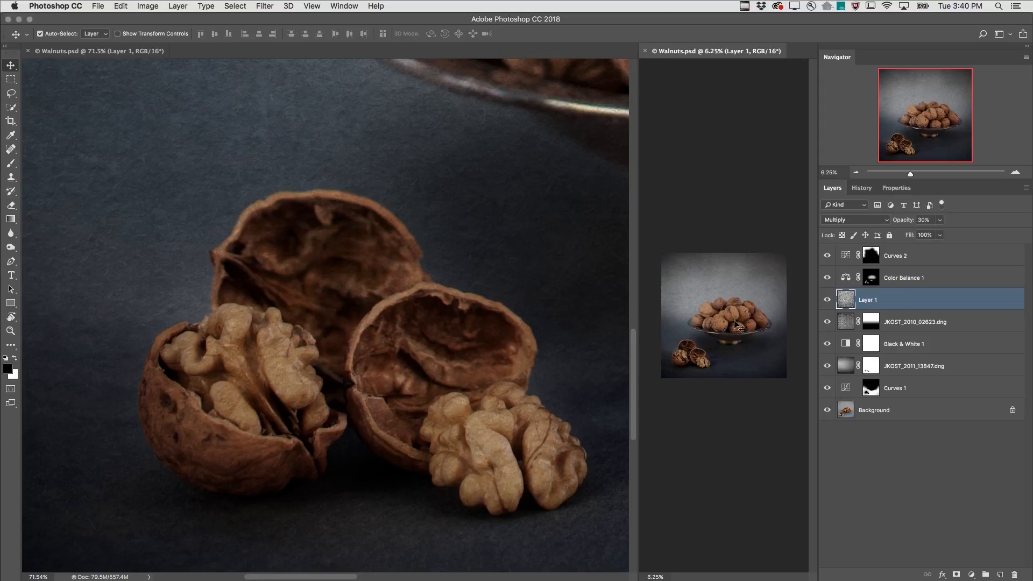
mouse_move(744, 313)
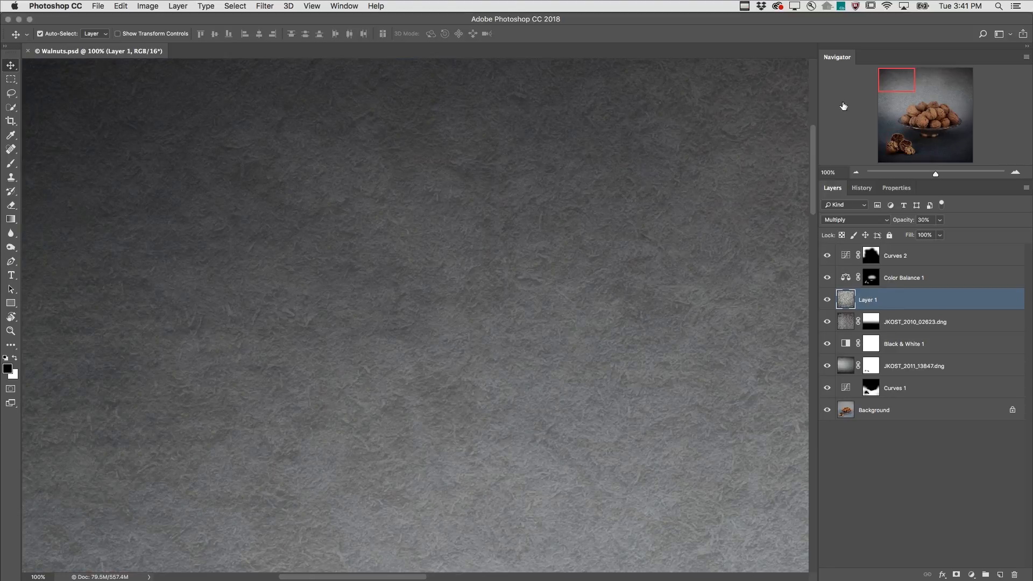
mouse_move(885, 88)
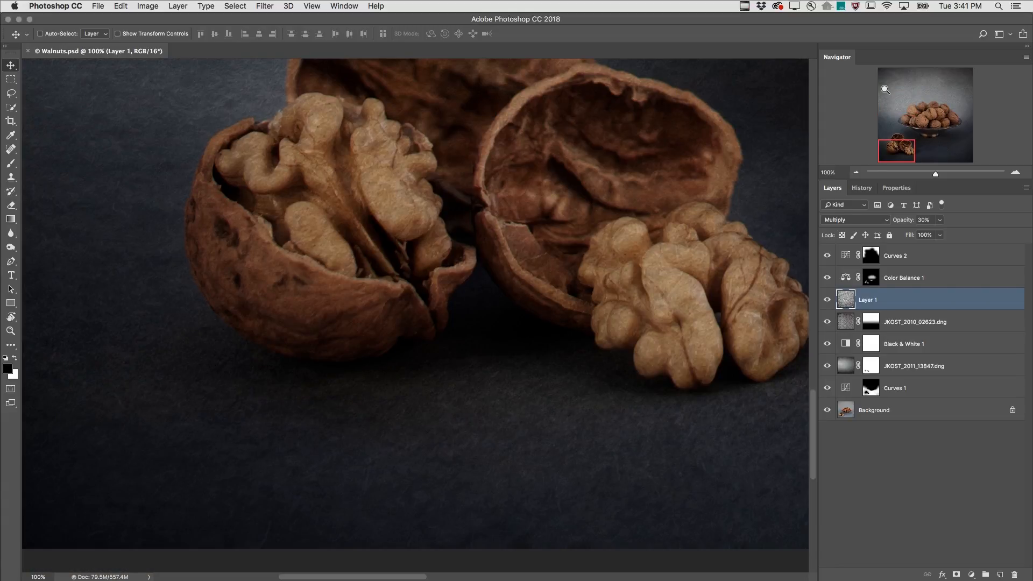
Move the 100% view onto the dark tabletop below the bowl using the Navigator view box
drag(896, 151, 933, 150)
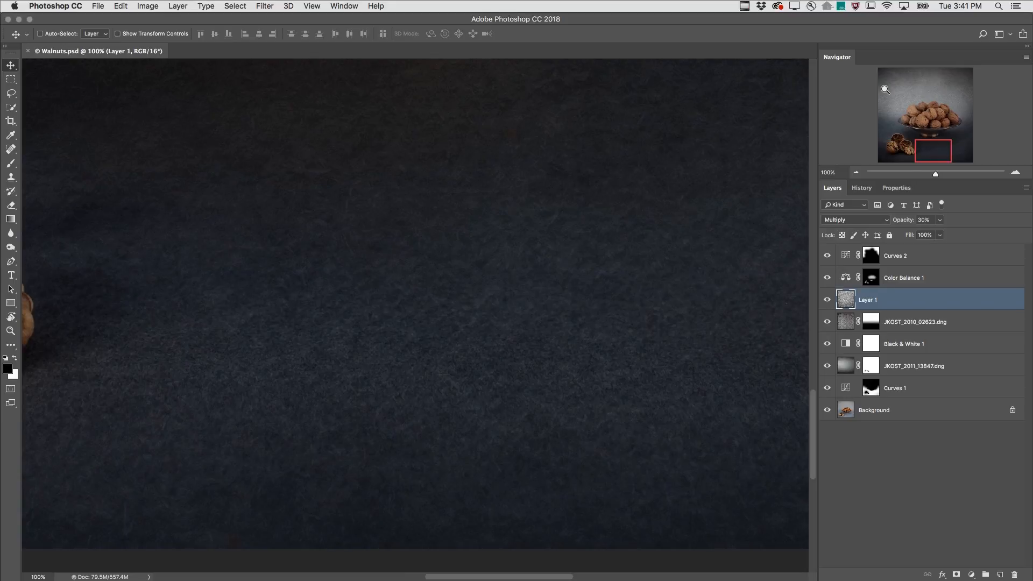